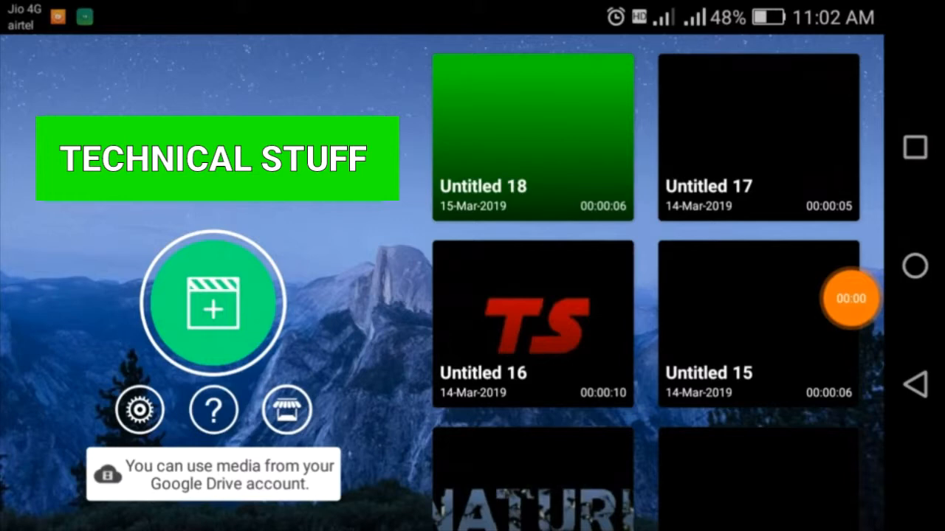
Step: Create a new project, choosing to start from an empty project
left_click(213, 304)
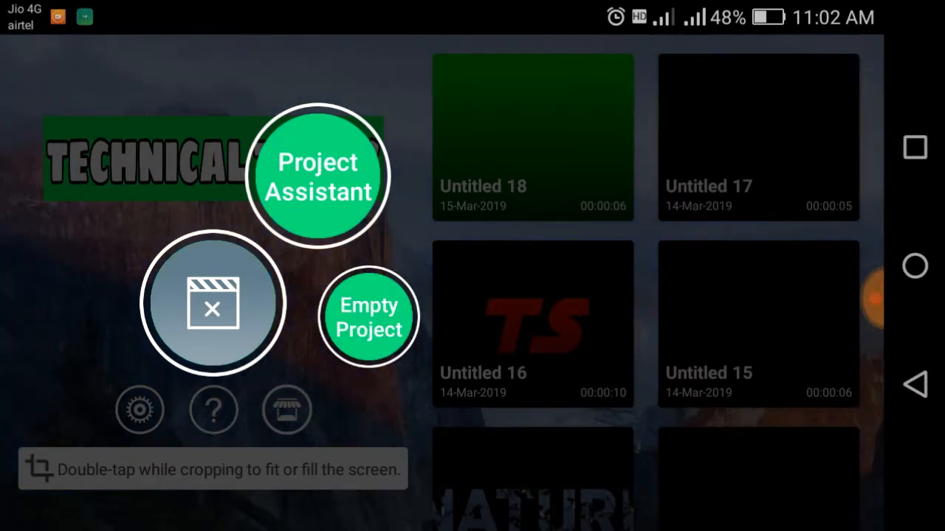
left_click(369, 316)
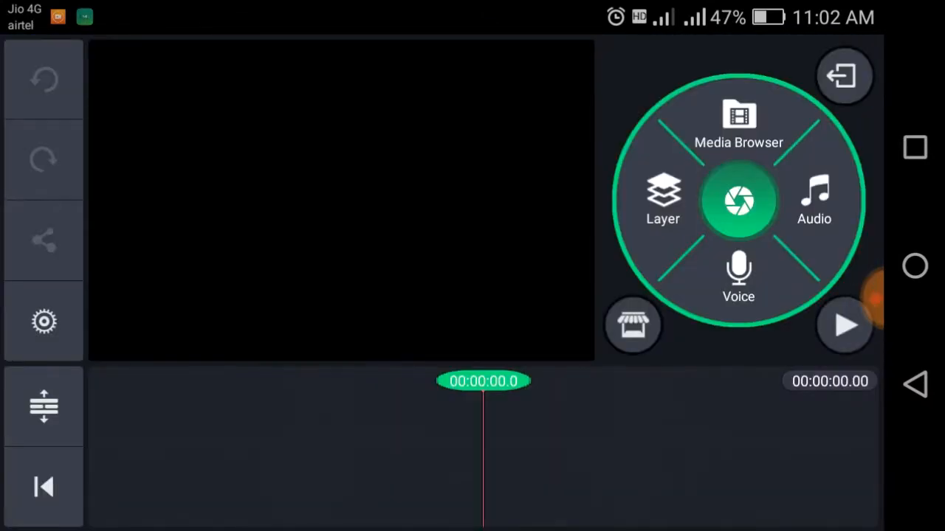
Step: Set the default photo cropping in the project's editing settings before adding the witch photo
left_click(43, 322)
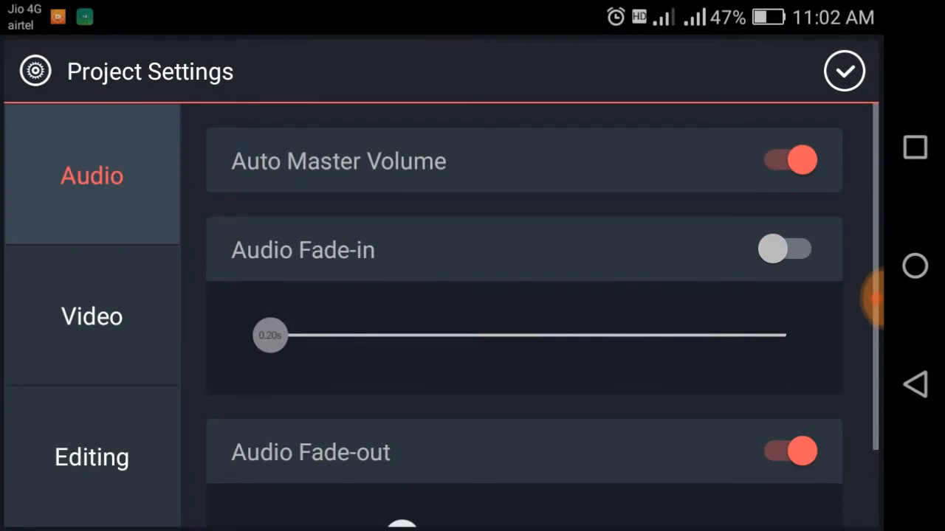
left_click(92, 458)
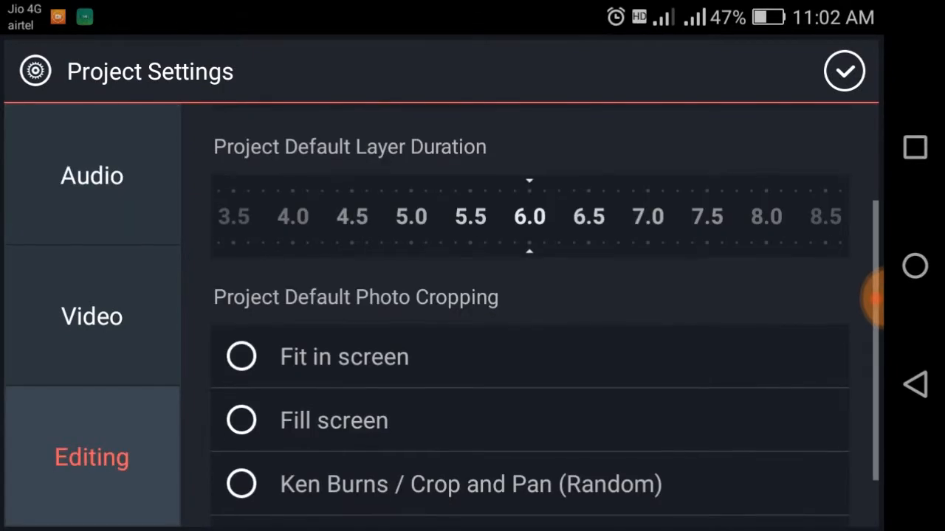
left_click(242, 419)
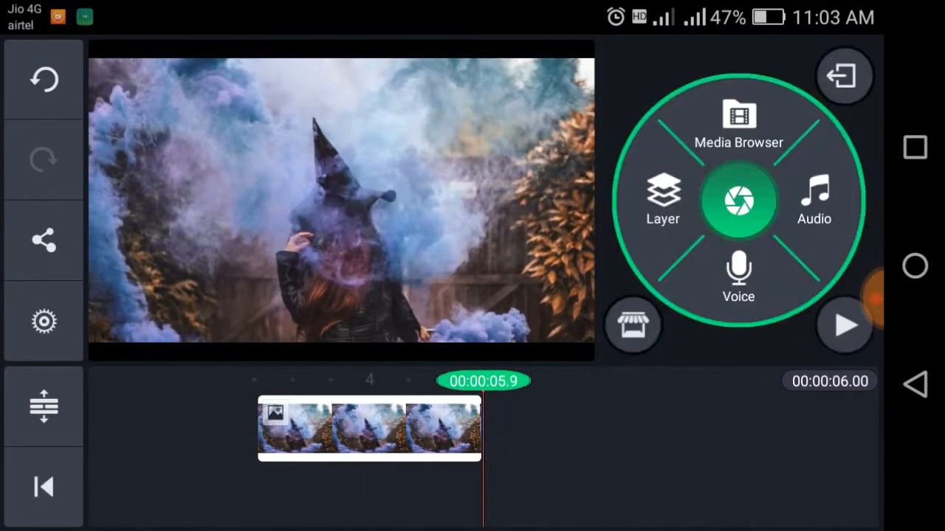
Step: Add the green-screen splash video 01.mp4 as a media layer and select it
left_click(662, 197)
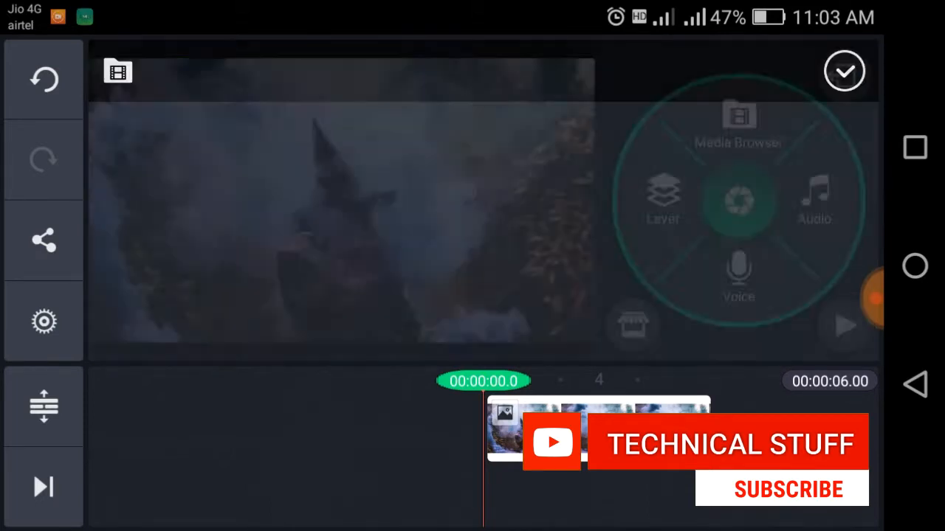
left_click(738, 121)
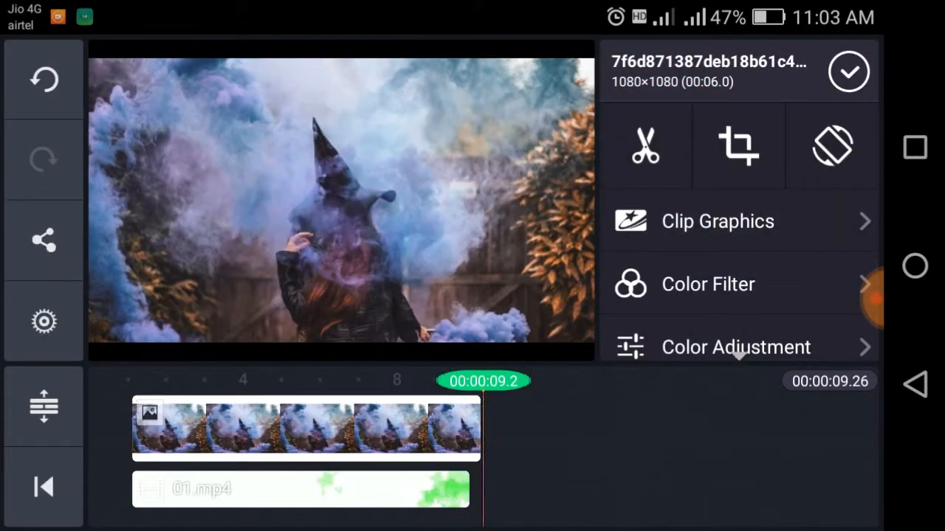
left_click(306, 428)
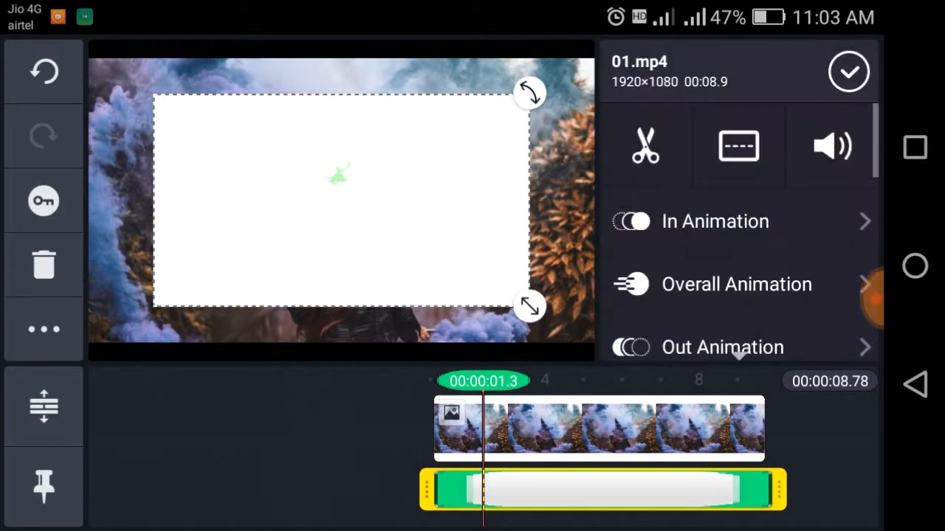
Step: Enable chroma key on the 01.mp4 layer and fine-tune the green-removal threshold
left_click(738, 146)
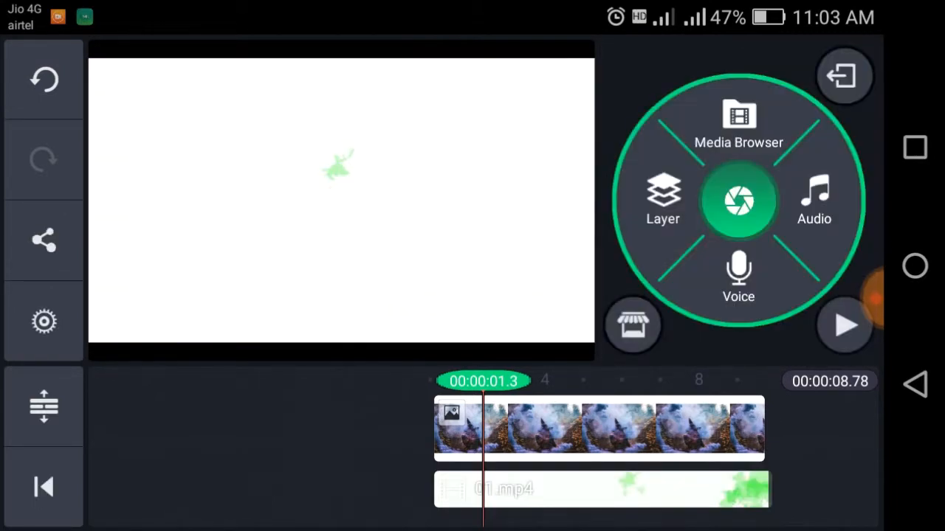
left_click(598, 488)
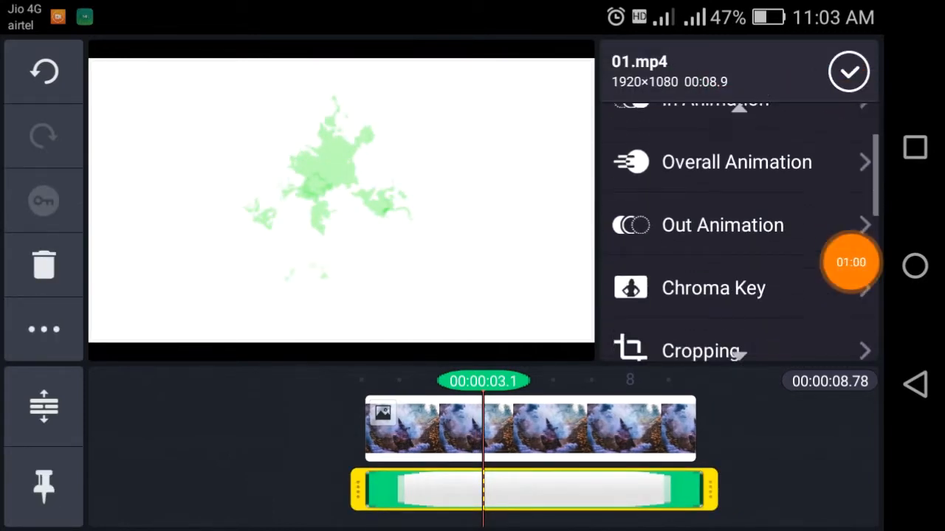
left_click(713, 287)
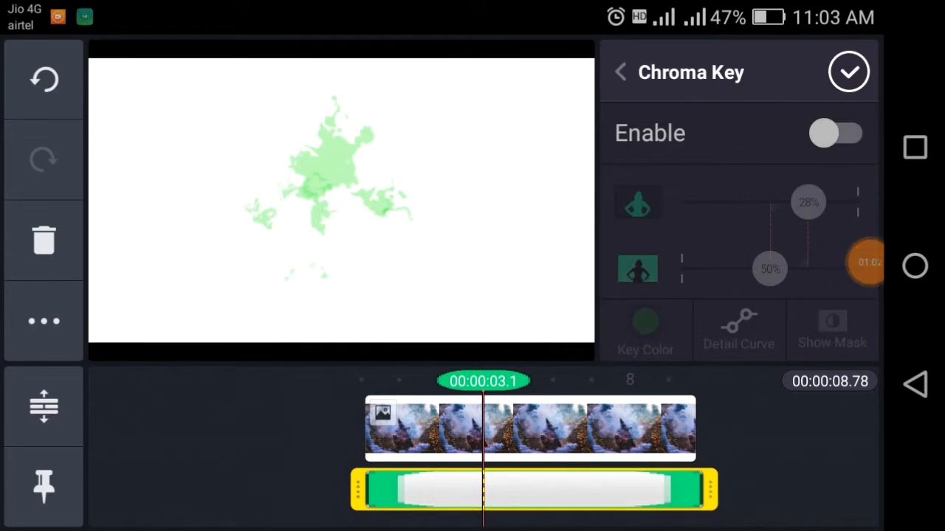
left_click(838, 133)
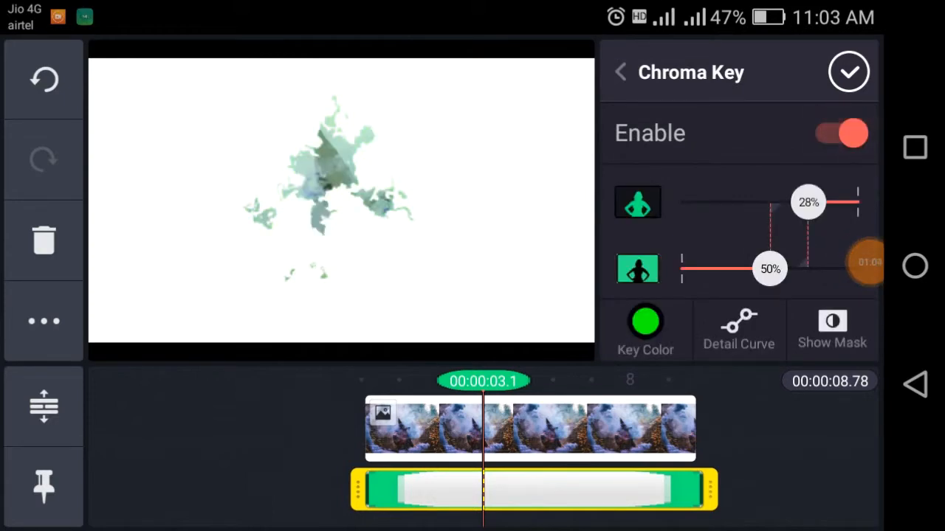
left_click_drag(770, 269, 785, 269)
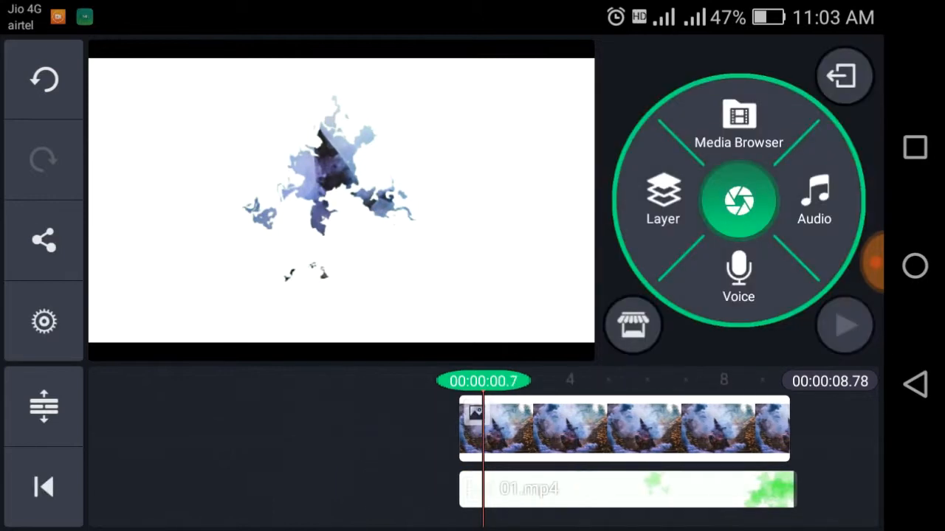
left_click(844, 327)
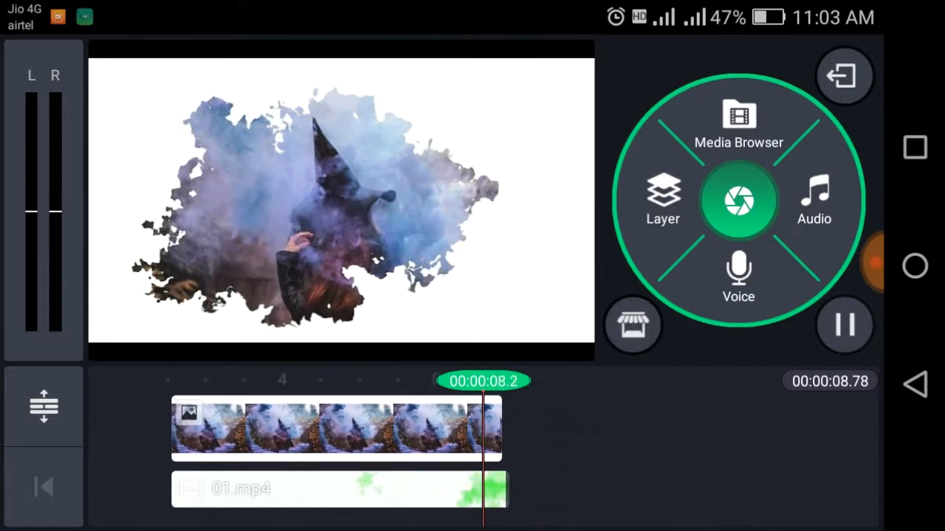
left_click(845, 324)
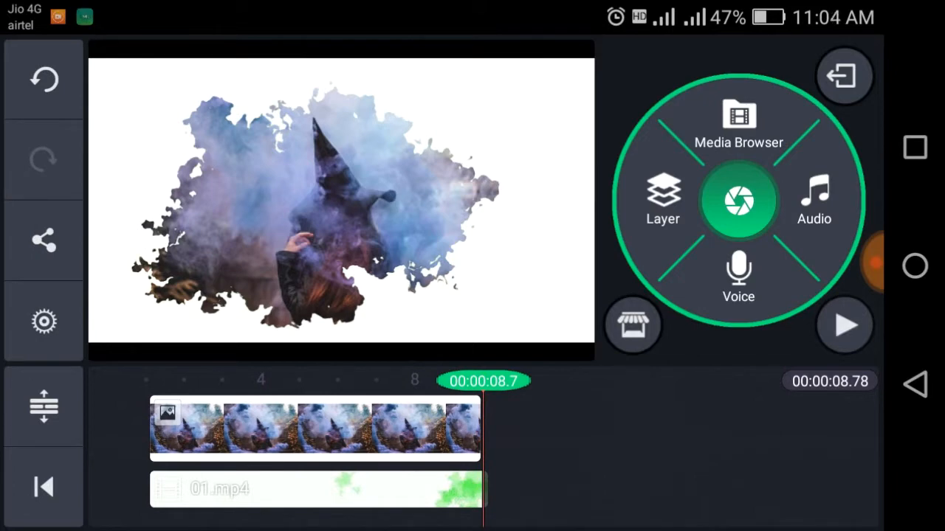
left_click(313, 430)
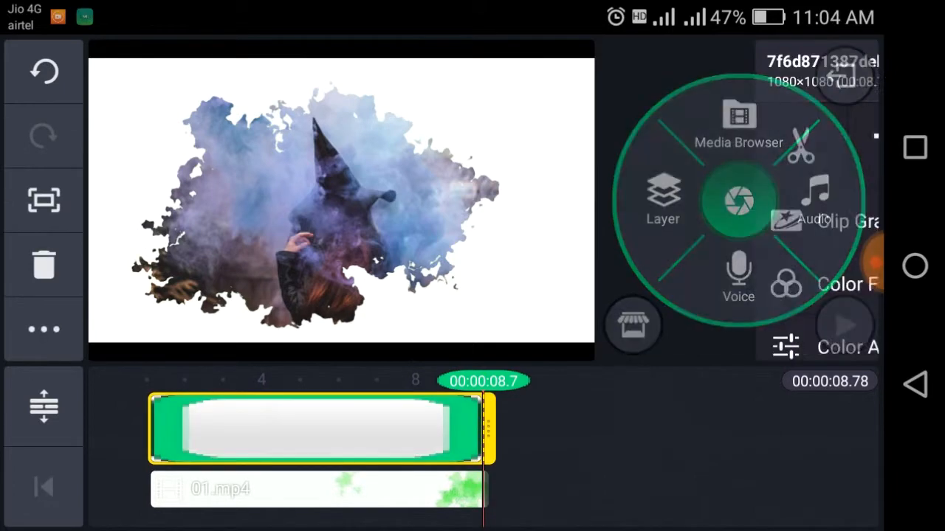